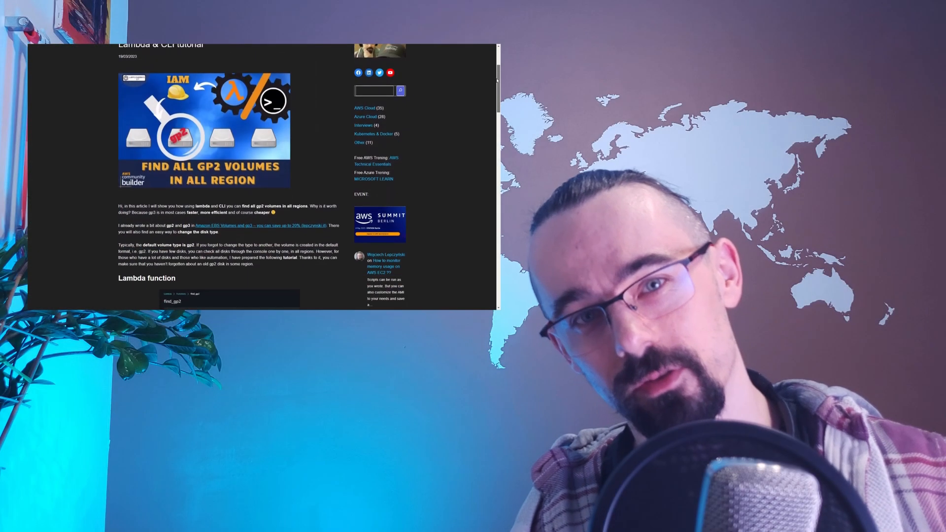
Author the policy as JSON allowing ec2:Describe* on all resources and advance past tags to review.
scroll(down, 3)
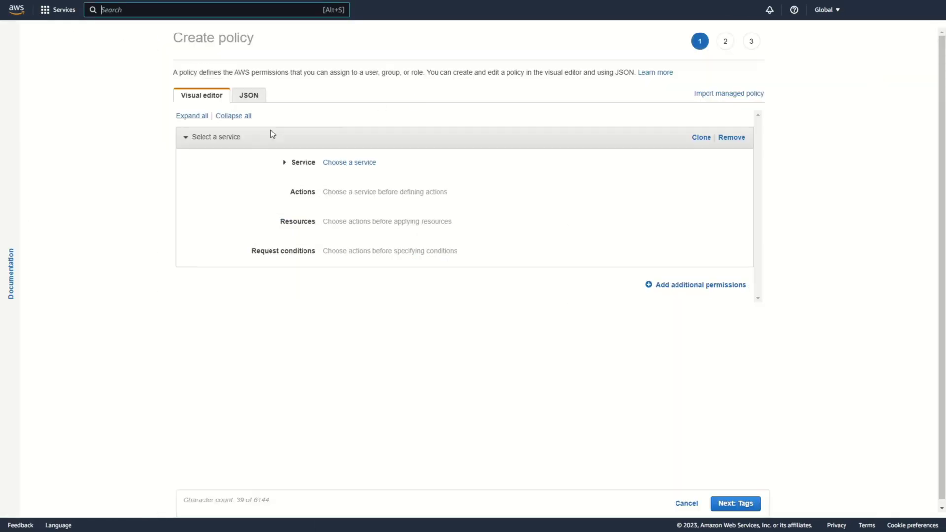
click(249, 95)
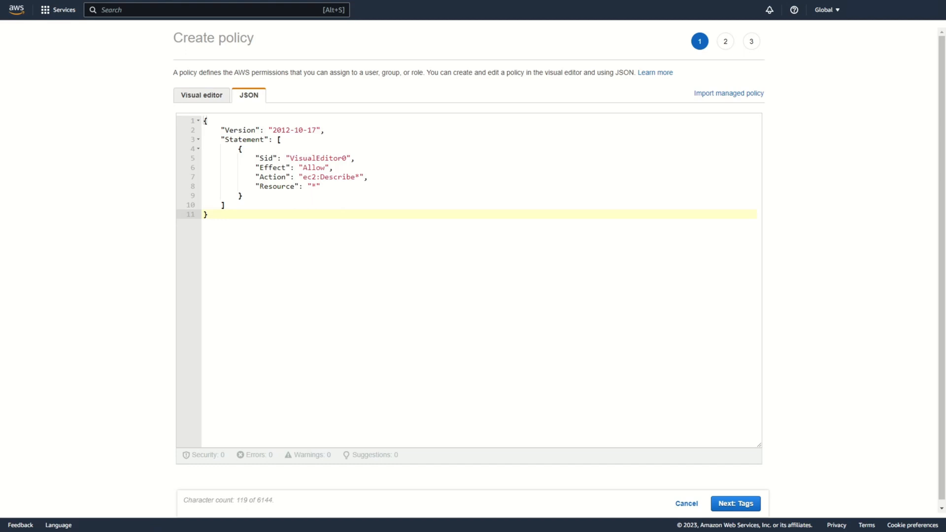
click(734, 503)
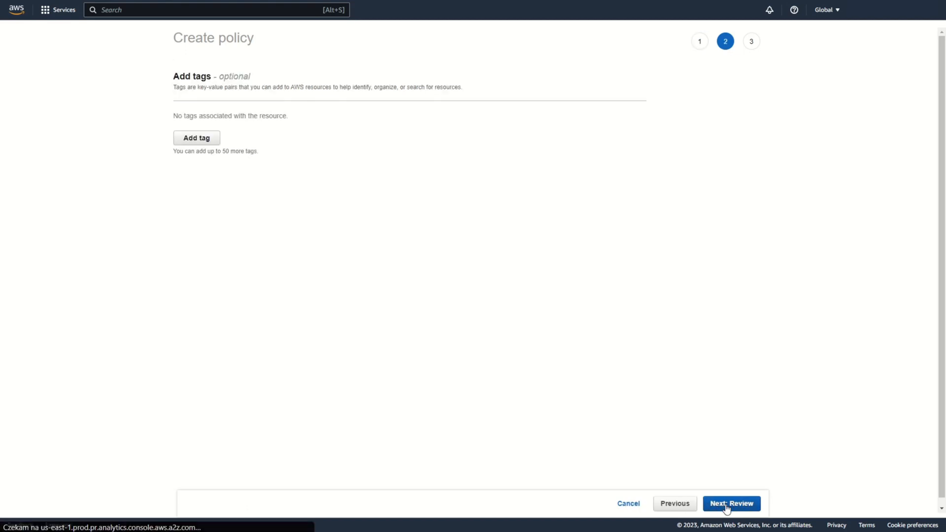
click(730, 504)
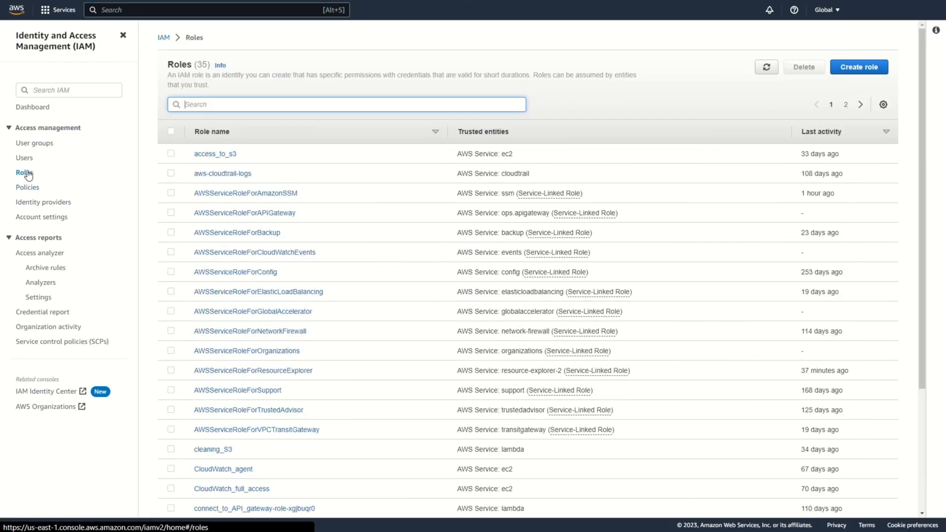
Create the Lambda service role lambda_ec2_read_only with its policy, then search for lambda.
click(859, 67)
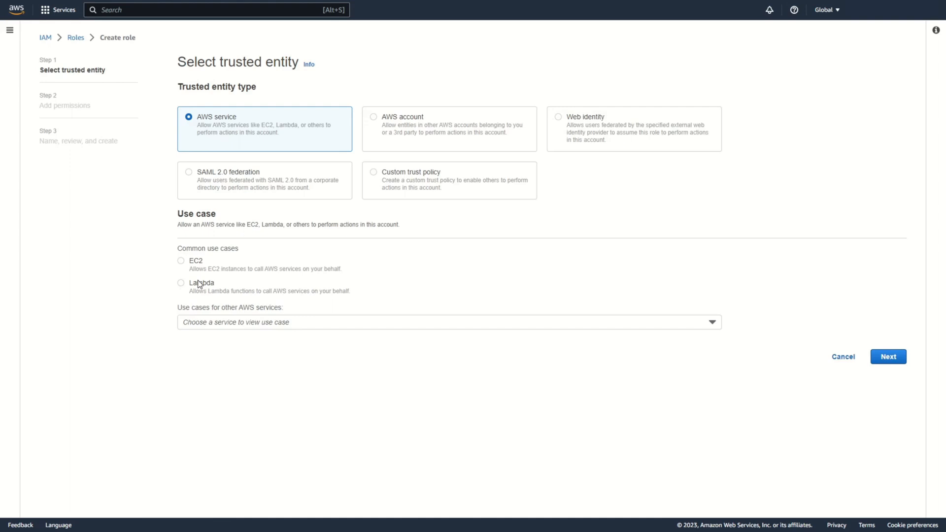
click(888, 356)
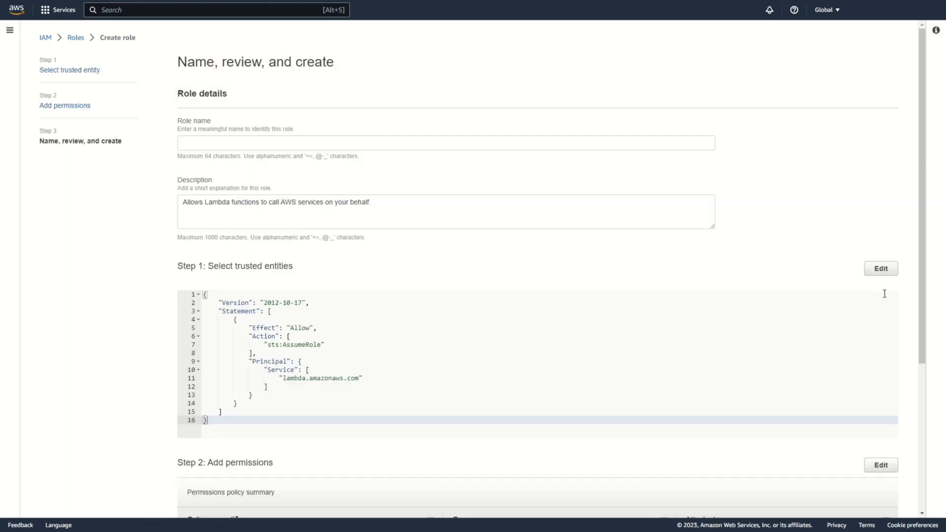
scroll(down, 3)
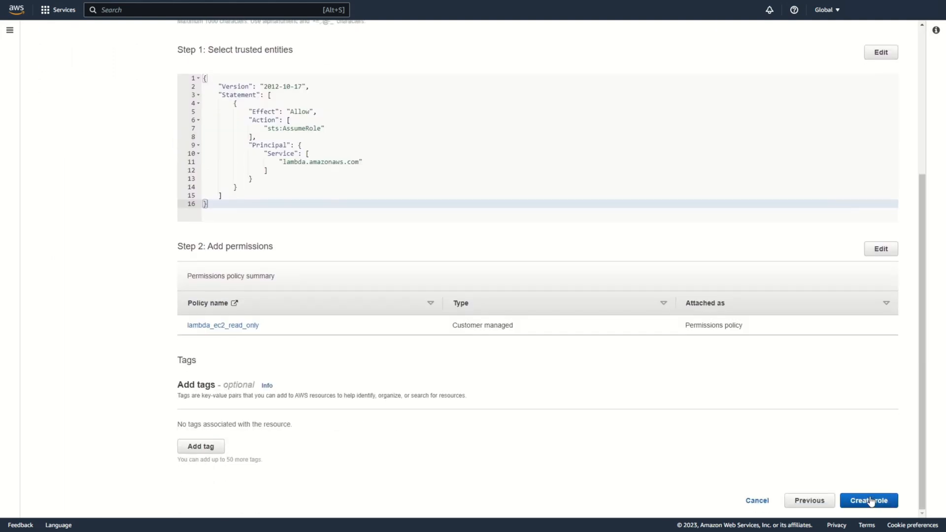
click(867, 501)
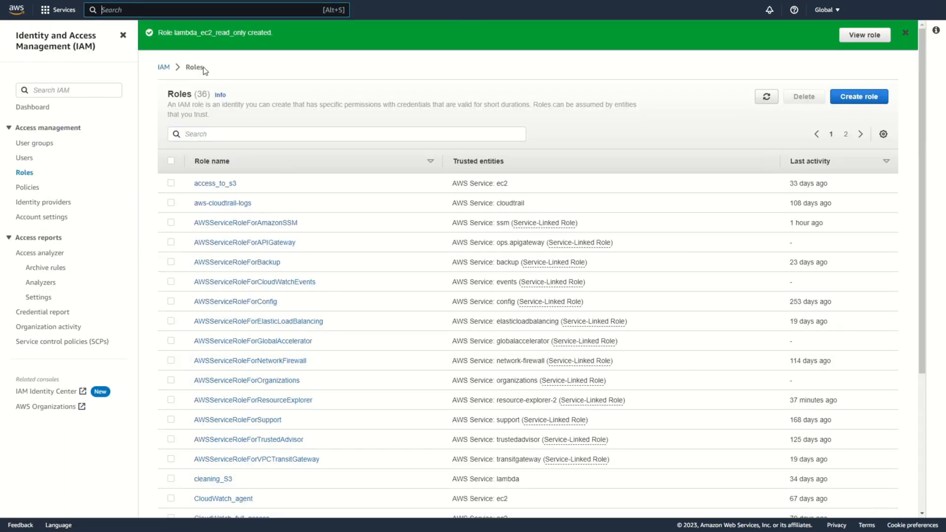
text(lambda)
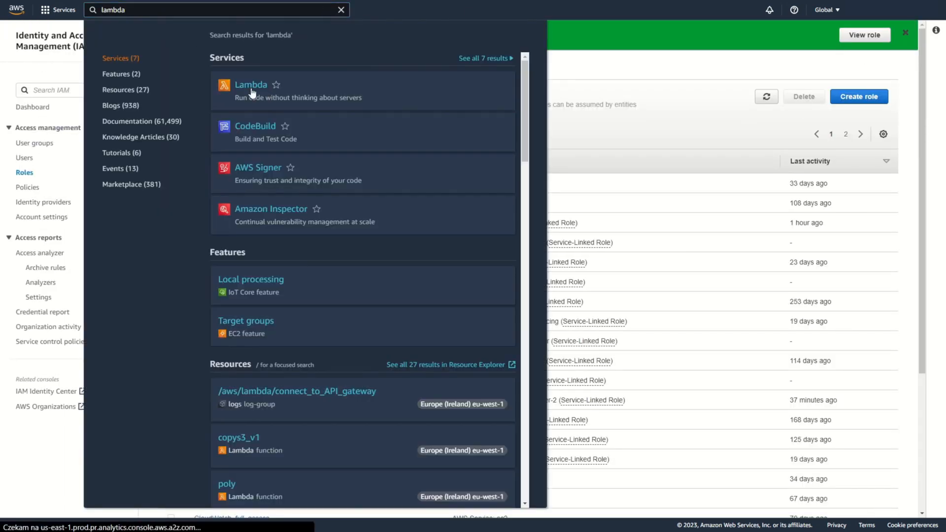
Start a new Lambda function find_gp2 on Python 3.9 using the existing lambda_ec2_read_only role.
click(251, 85)
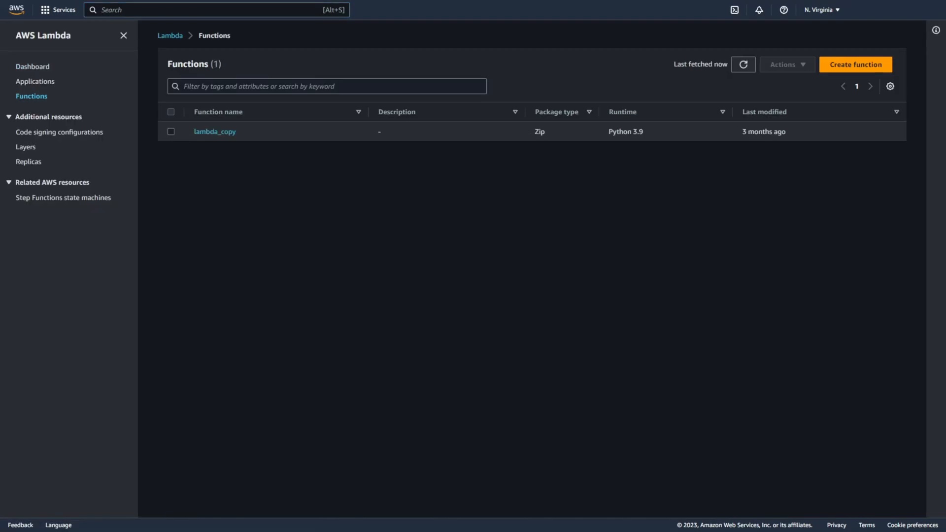
click(854, 64)
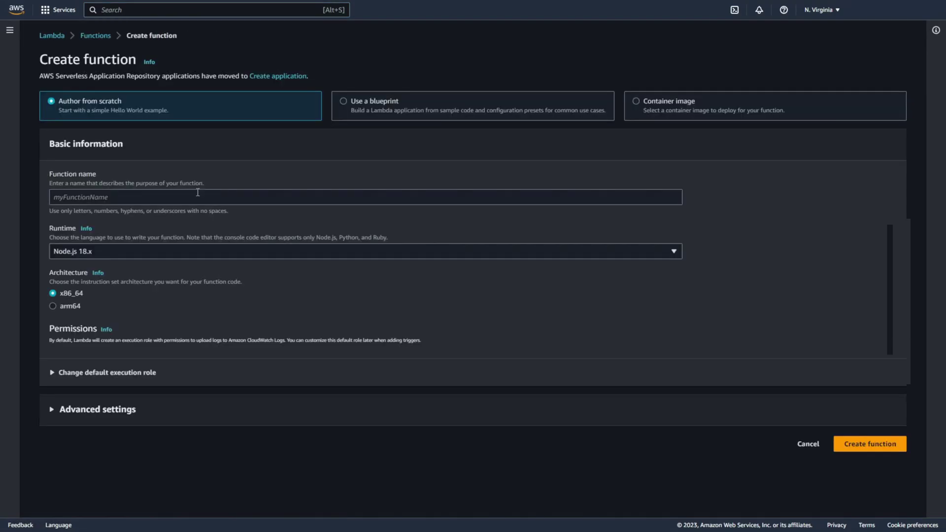
text(find_gp2)
text(lambda_ec2_read_only)
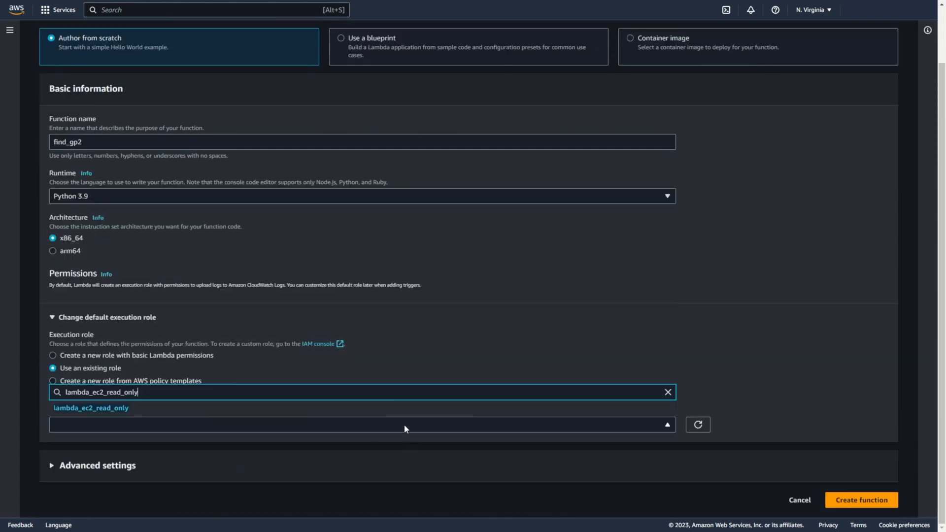
click(861, 500)
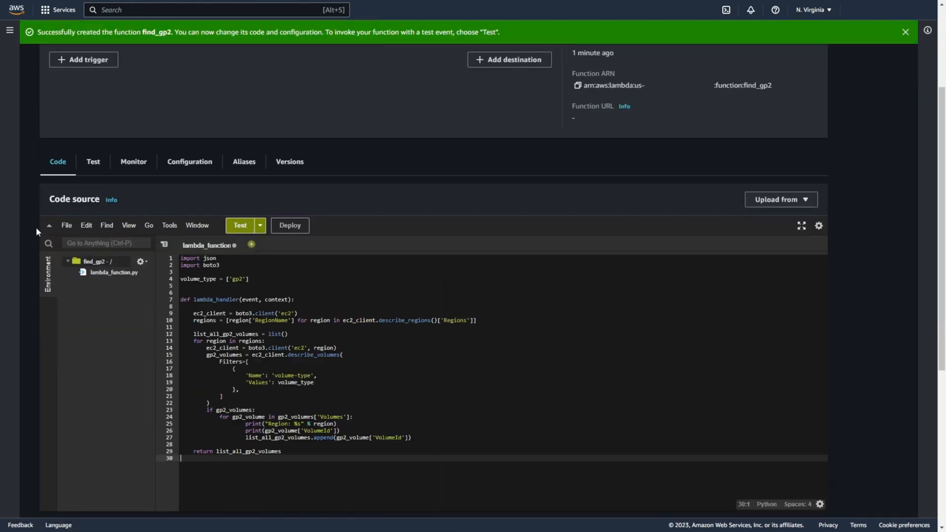
Fill lambda_function.py with boto3 code gathering gp2 volume IDs across regions and review its lines.
scroll(down, 3)
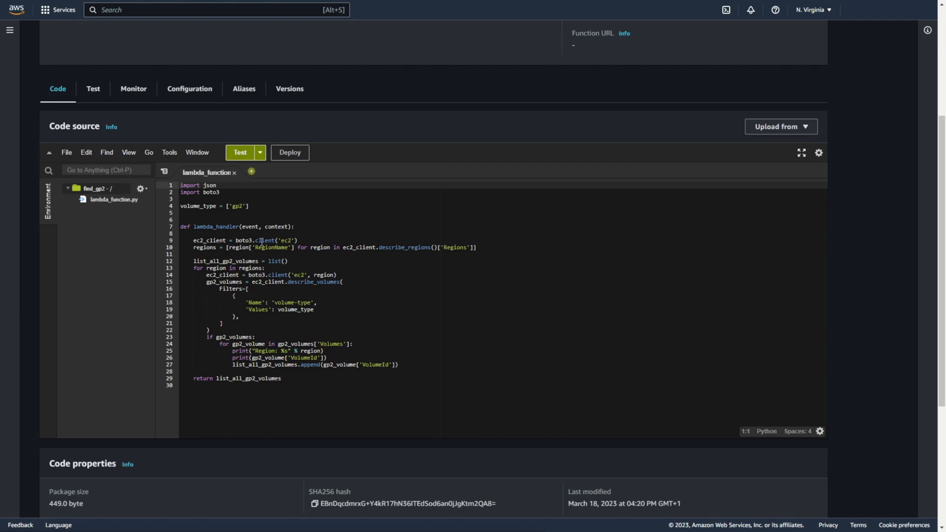
click(236, 206)
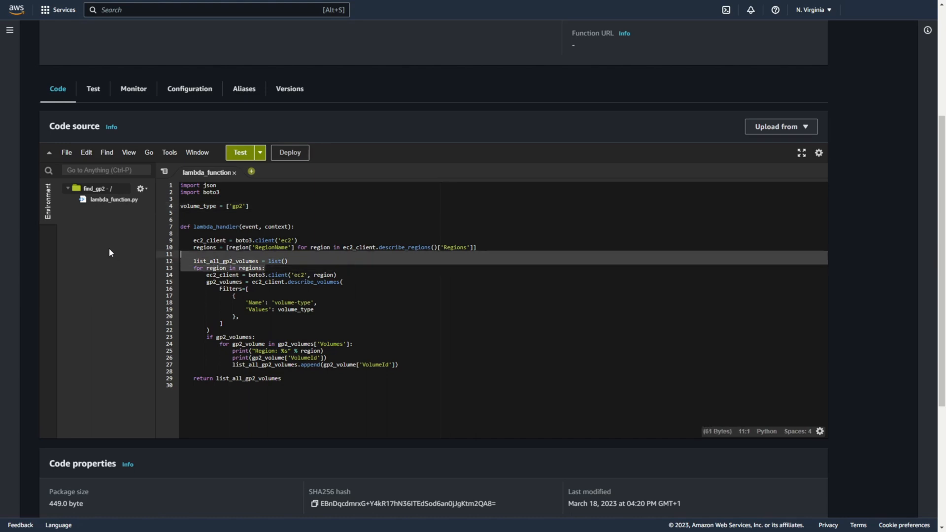
click(199, 247)
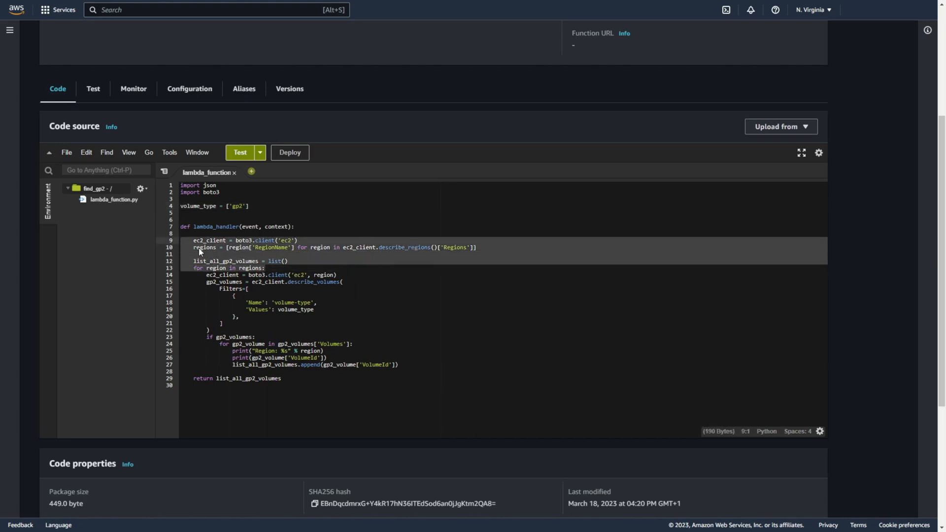
mouse_move(398, 247)
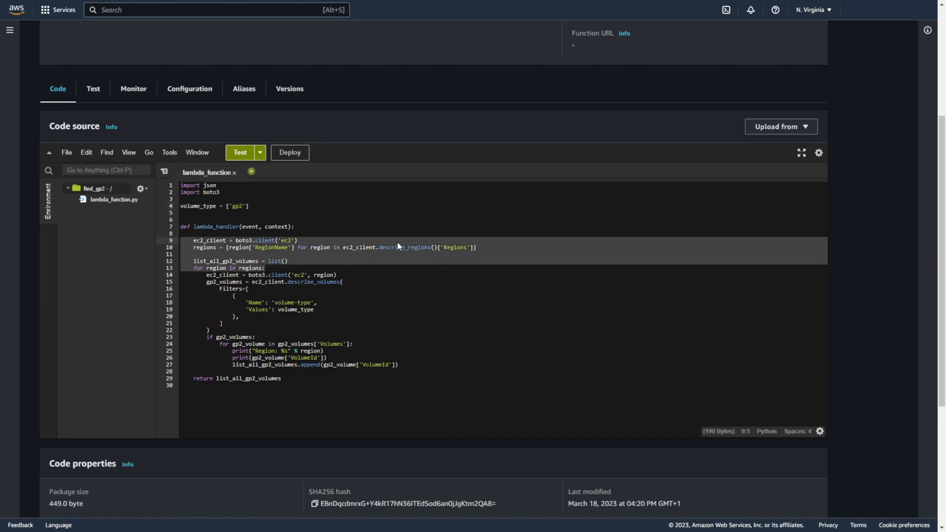
mouse_move(216, 267)
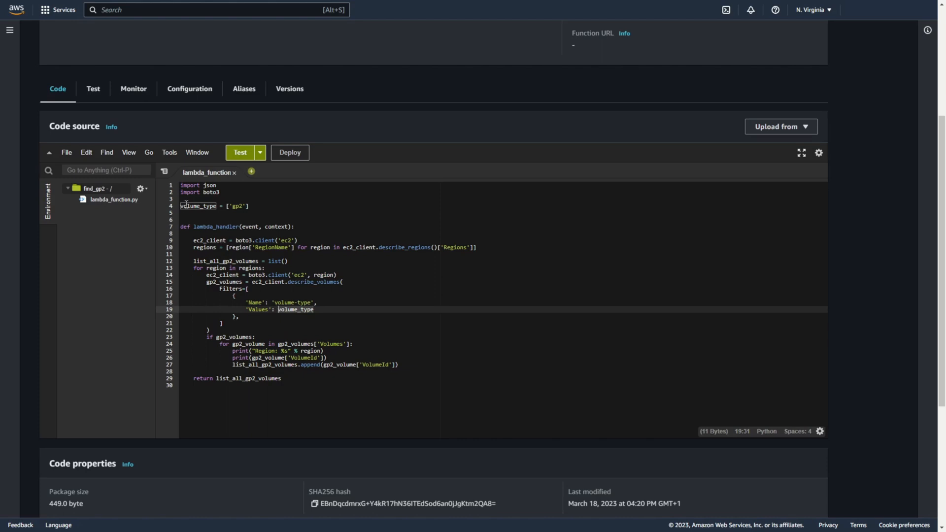
click(301, 320)
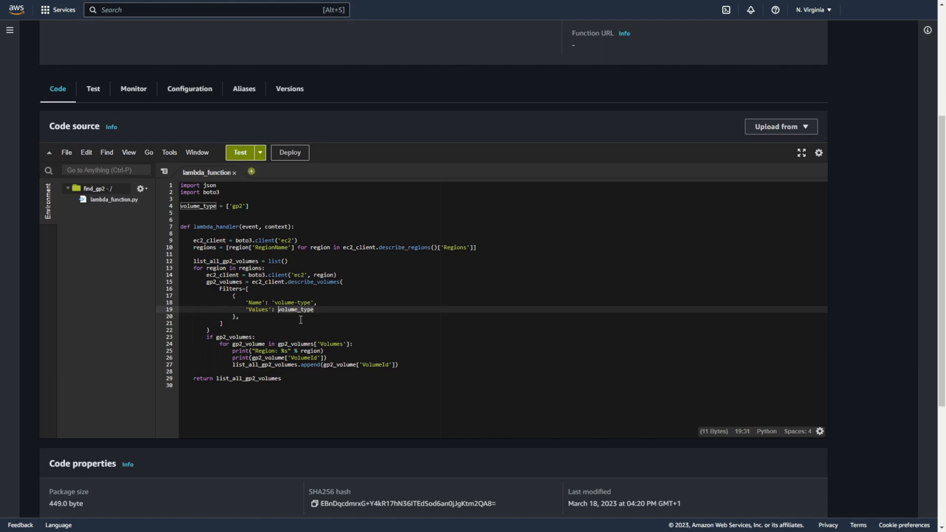
click(241, 337)
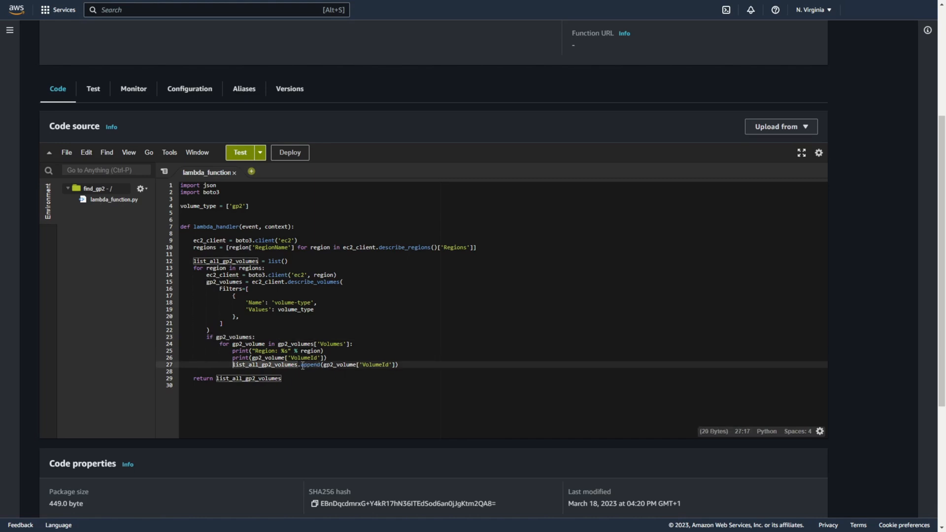
mouse_move(185, 122)
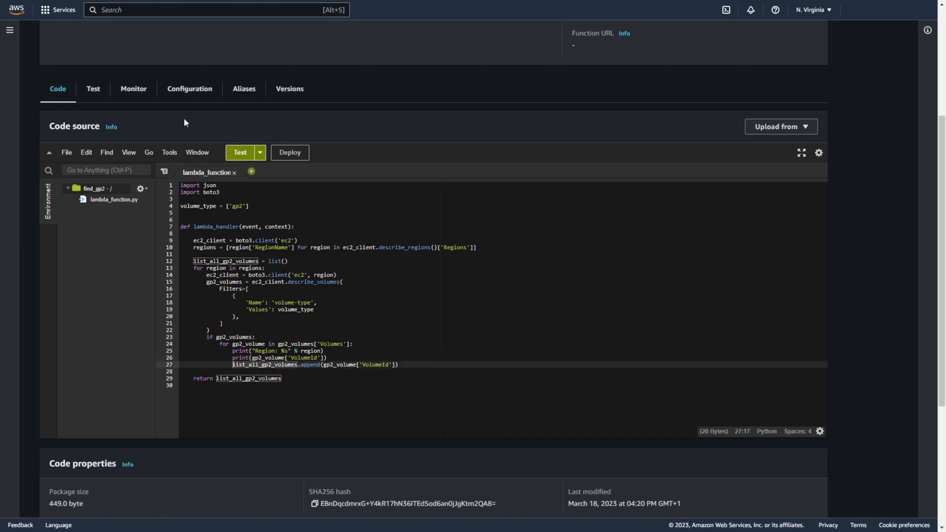
Set the function timeout to 1 min 0 sec in basic settings and save.
click(189, 89)
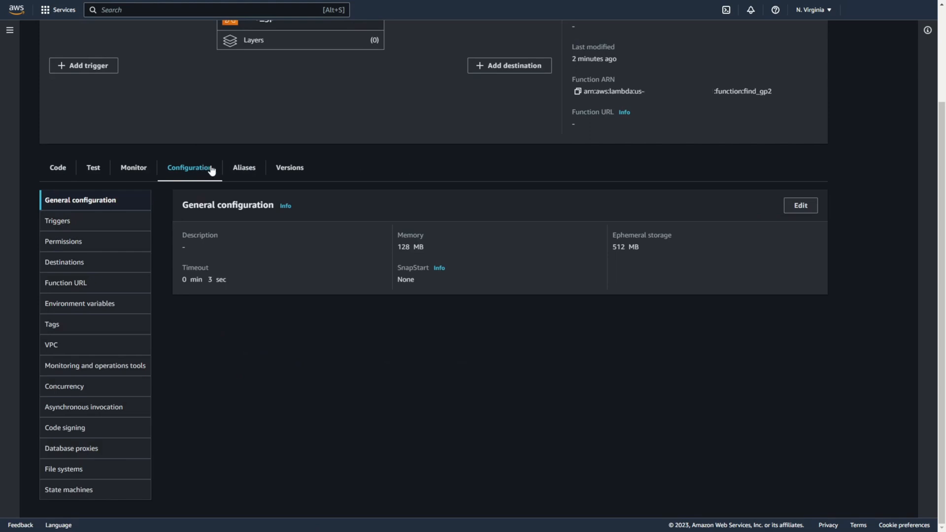
click(800, 205)
text(1)
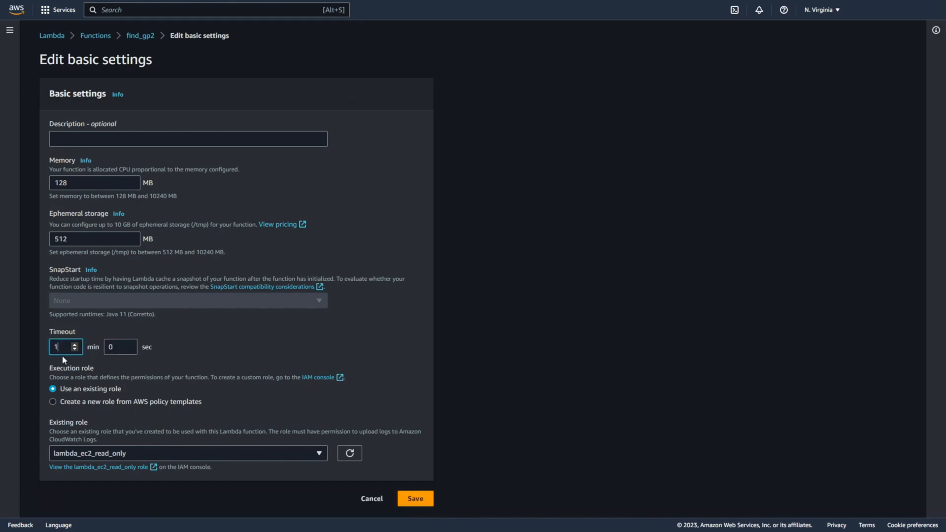
click(415, 498)
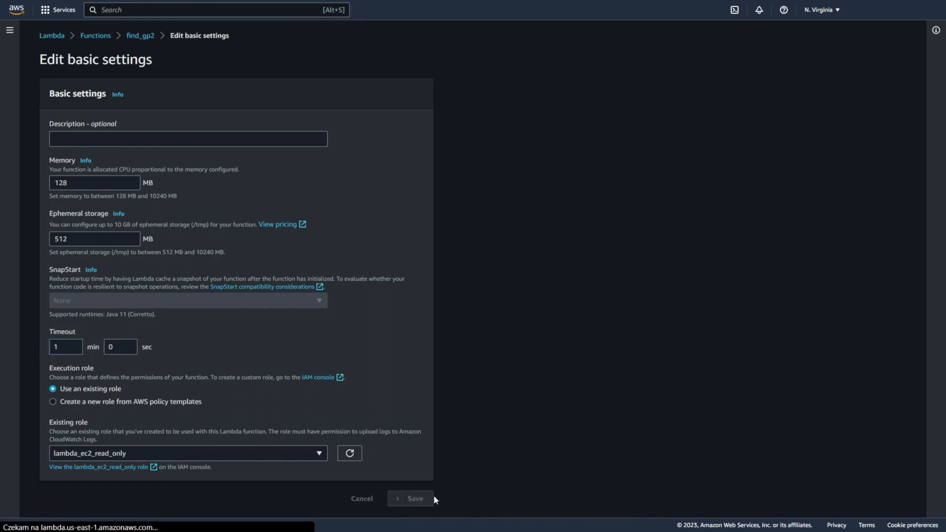
click(411, 499)
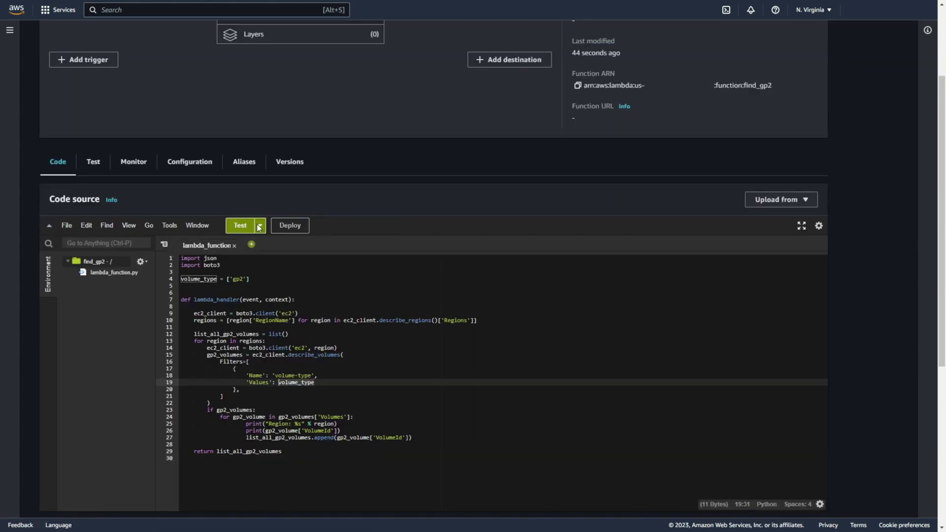
Save a hello-world test event named test and run find_gp2 with it.
click(240, 225)
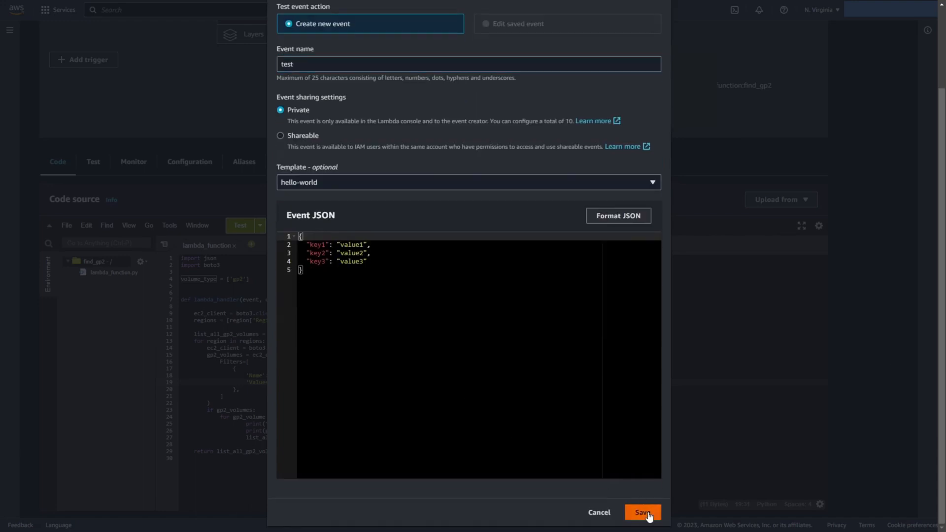
click(641, 512)
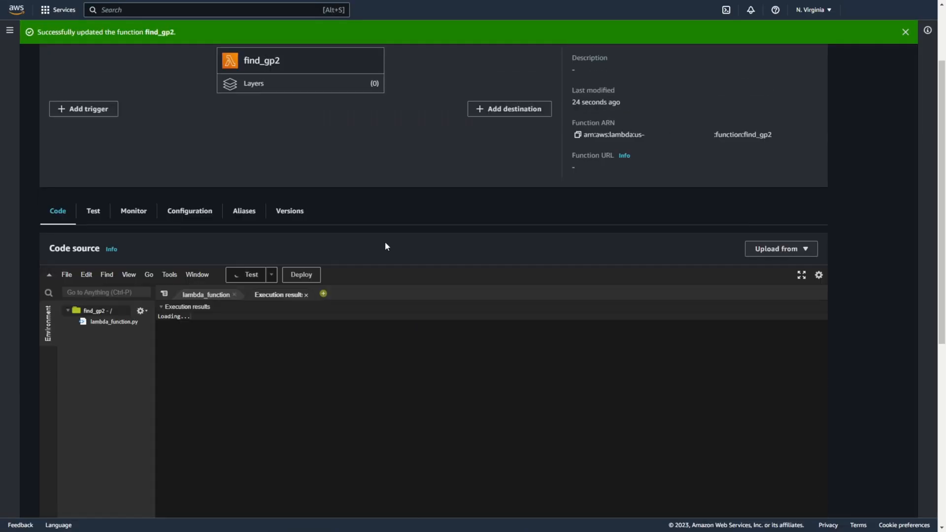
click(241, 275)
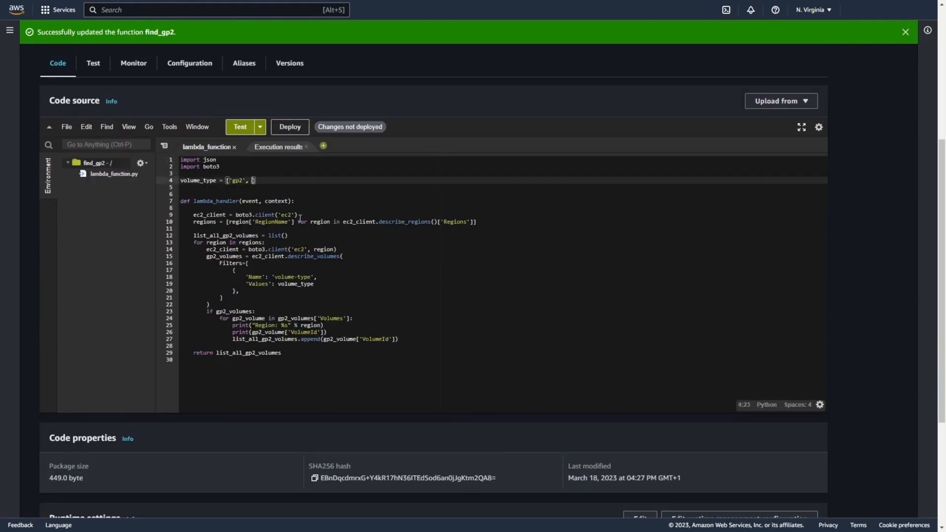
Extend volume_type to ['gp2', 'gp3'], deploy, and rerun the test returning five volume IDs.
text('gp3')
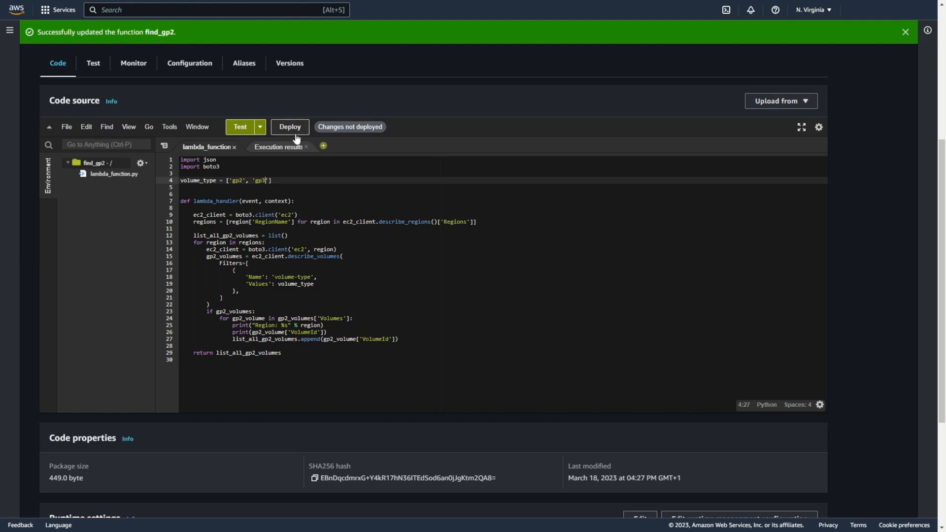
click(247, 127)
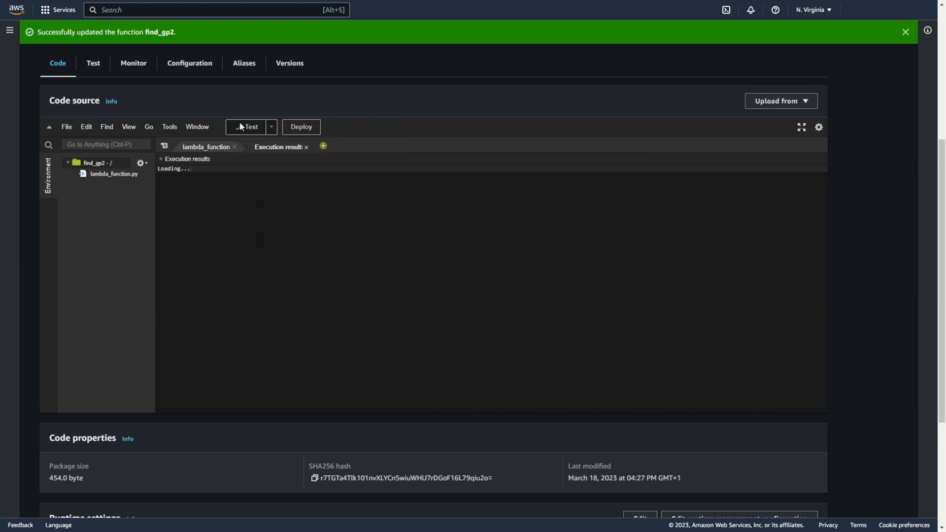
click(247, 127)
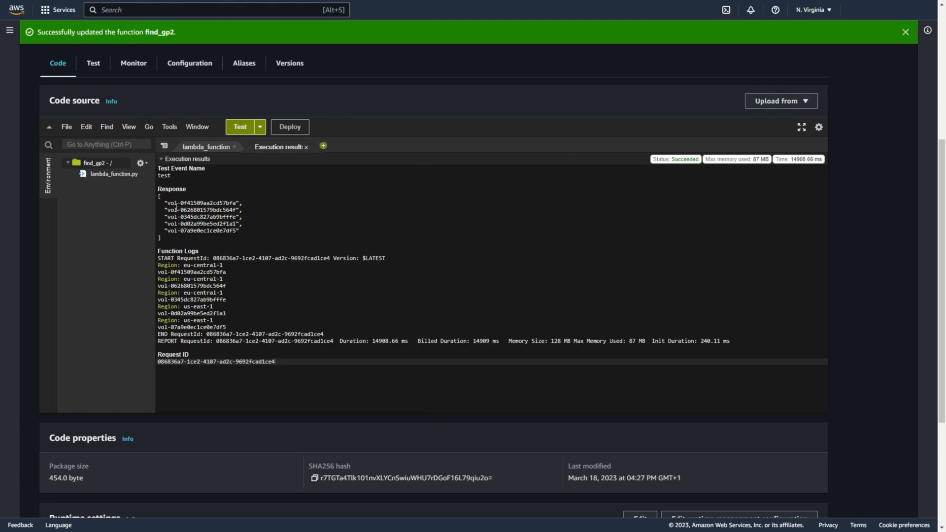
mouse_move(240, 72)
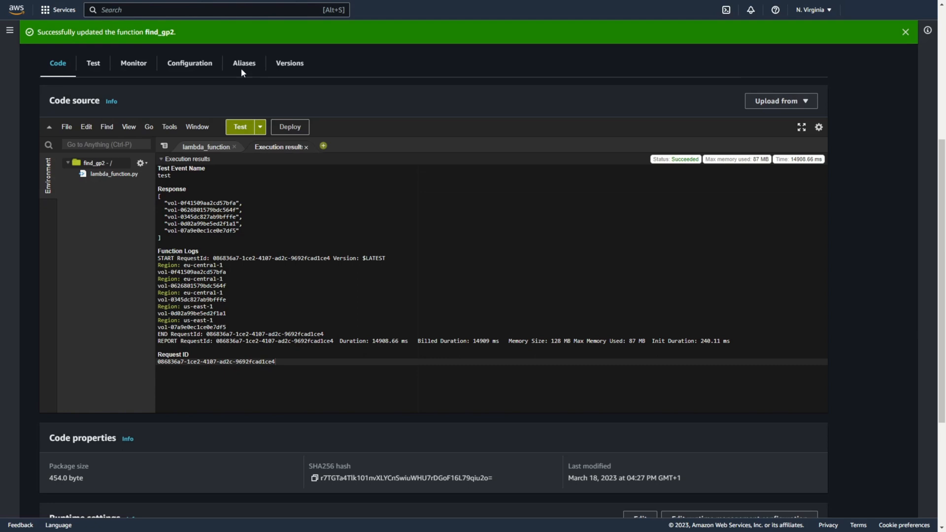
Verify five volumes across two regions in EC2 Global View and view Frankfurt's volumes list.
text(ec2)
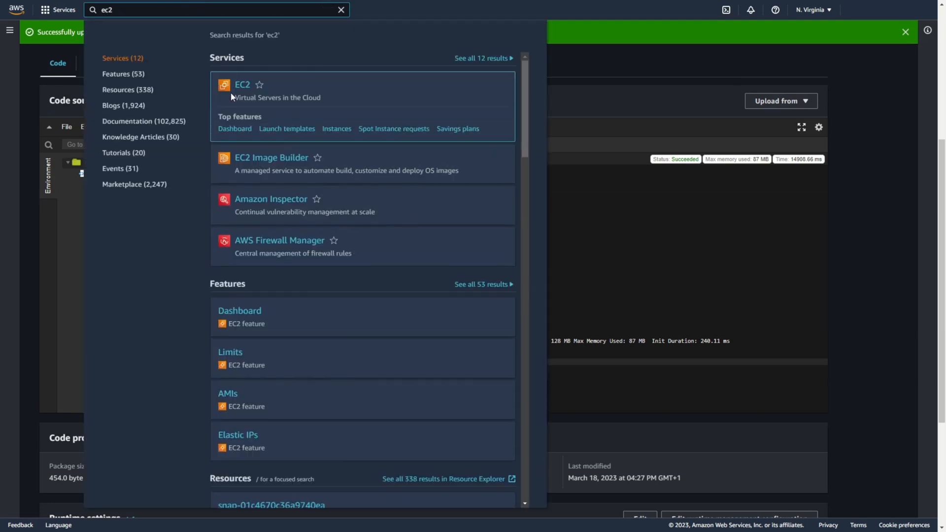
click(242, 84)
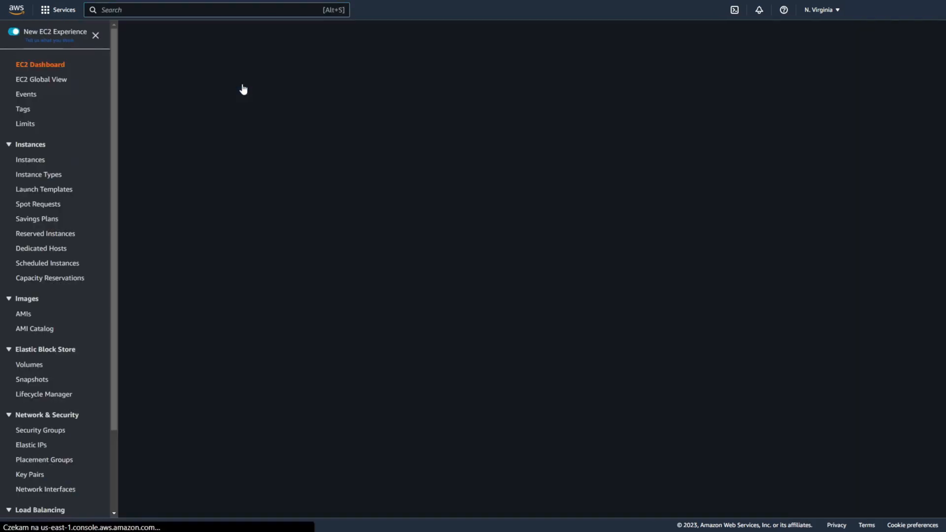
click(41, 79)
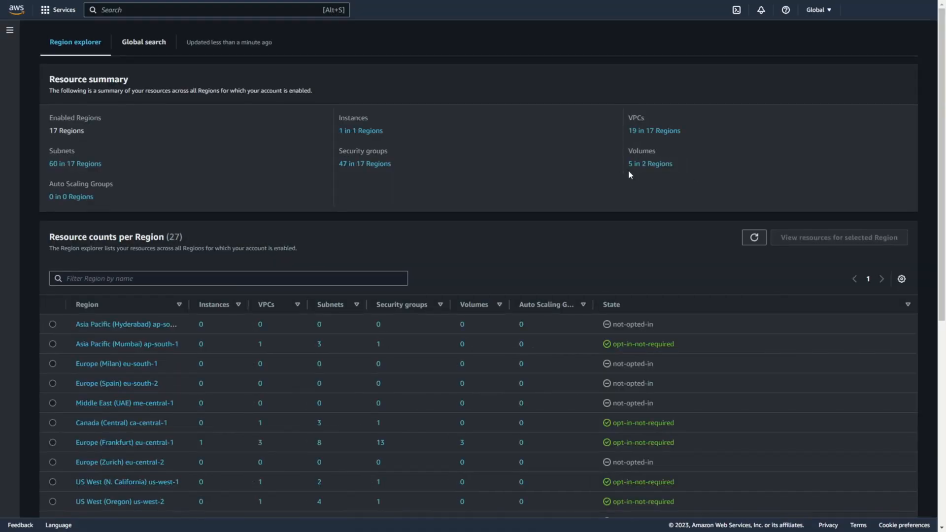
mouse_move(691, 158)
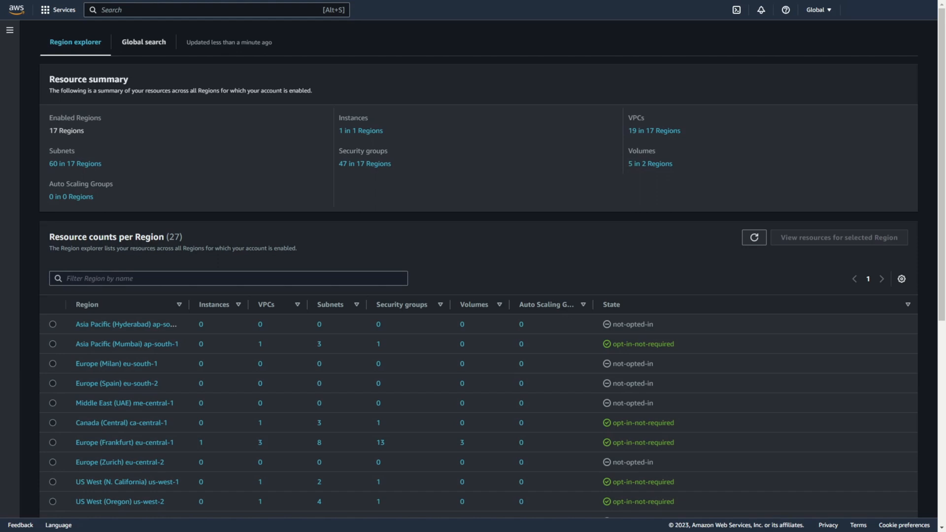
click(649, 164)
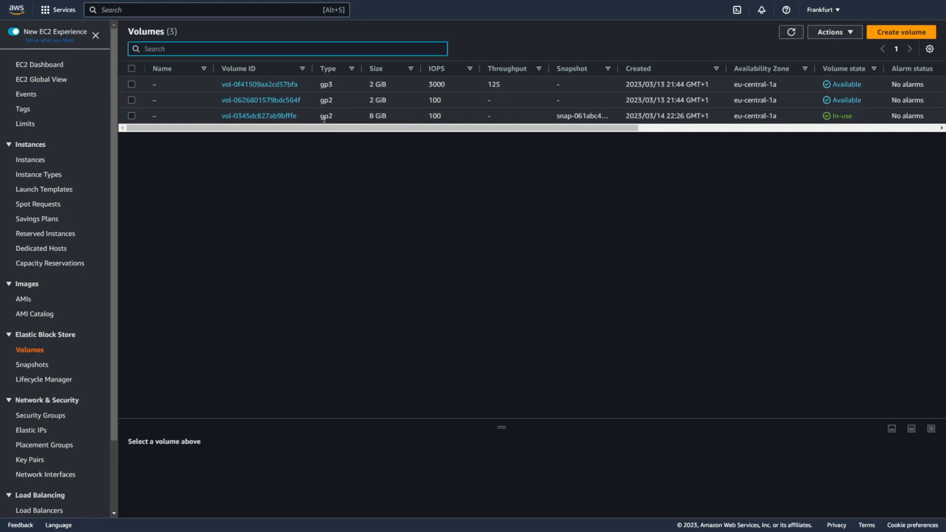
mouse_move(339, 138)
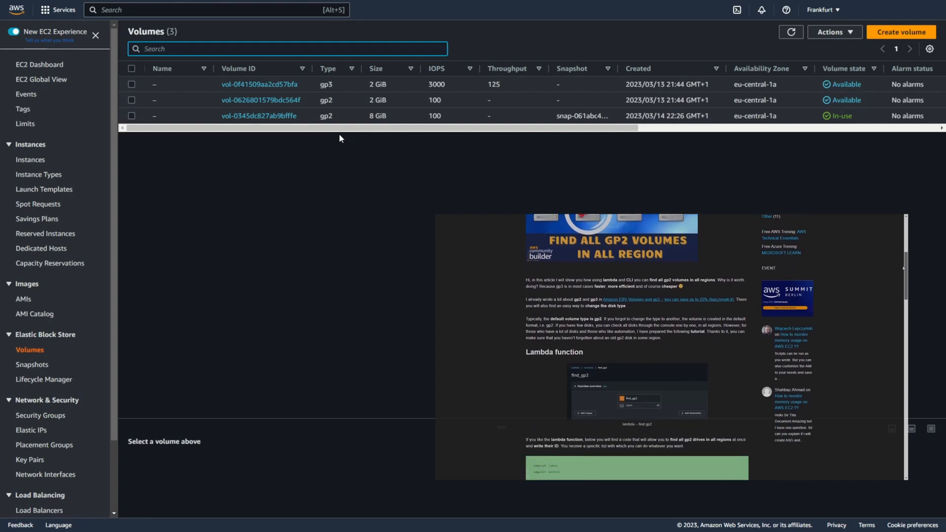
scroll(down, 3)
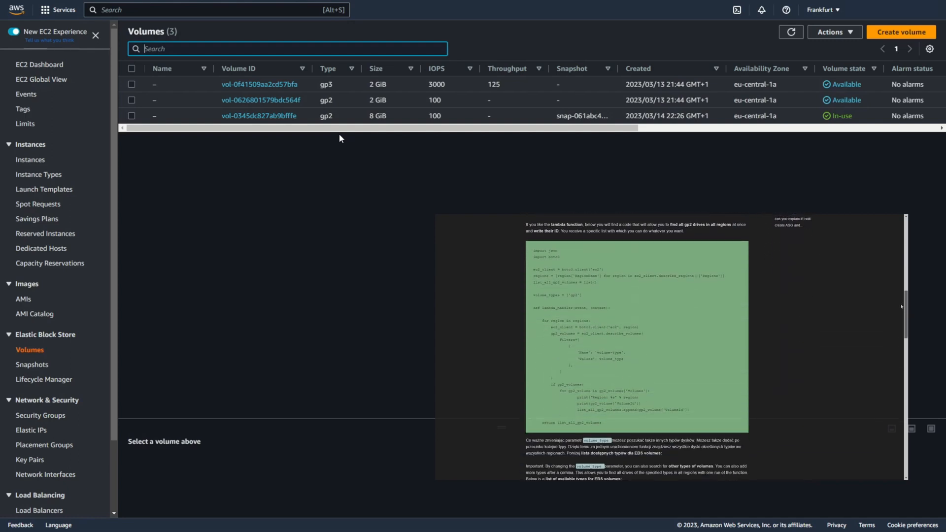
scroll(down, 3)
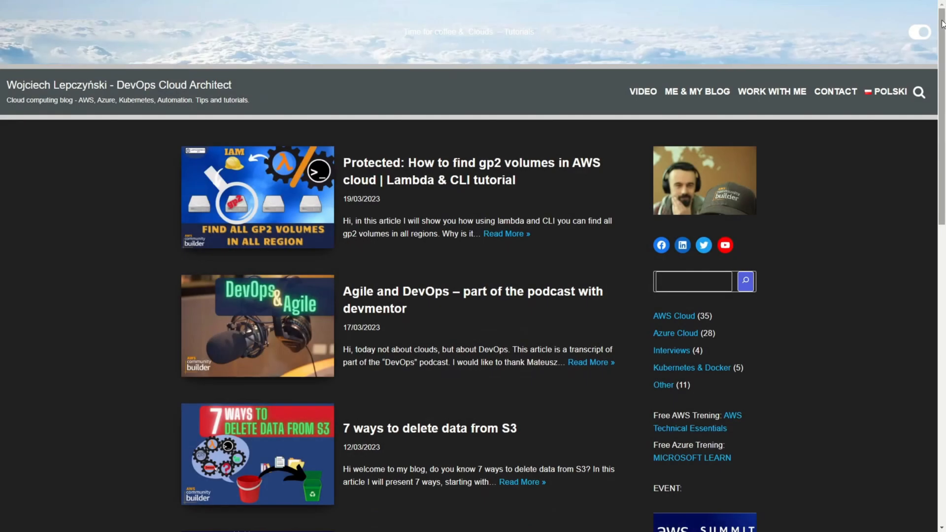
Scroll down the blog's post list past the gp2 volumes Lambda & CLI tutorial.
scroll(down, 3)
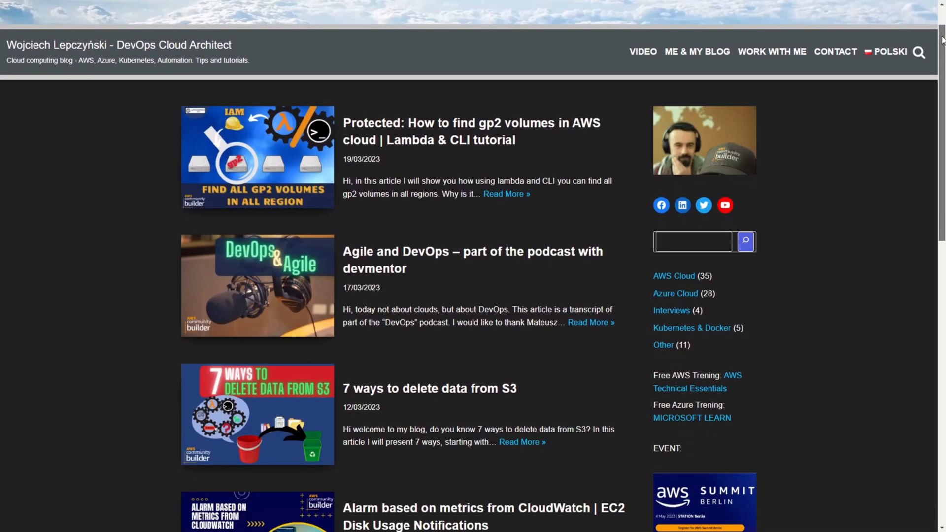
scroll(down, 3)
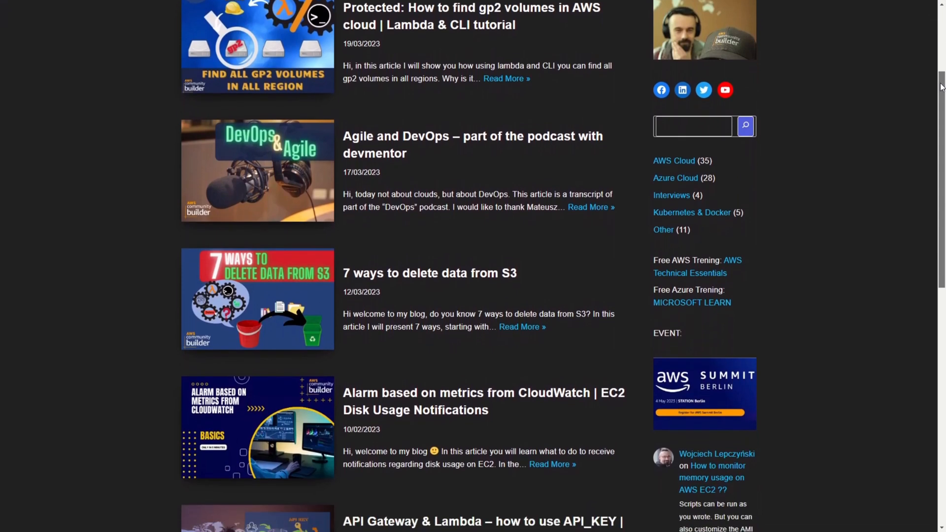
scroll(down, 3)
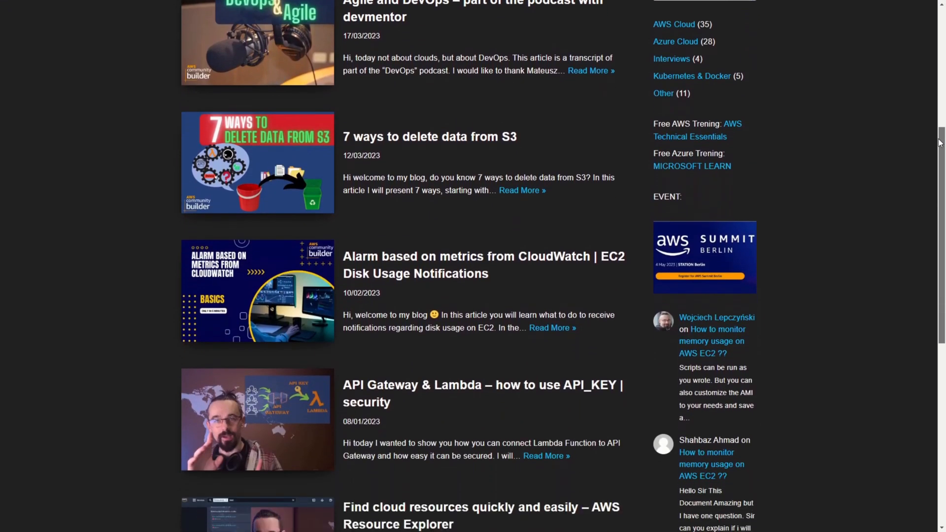
scroll(down, 3)
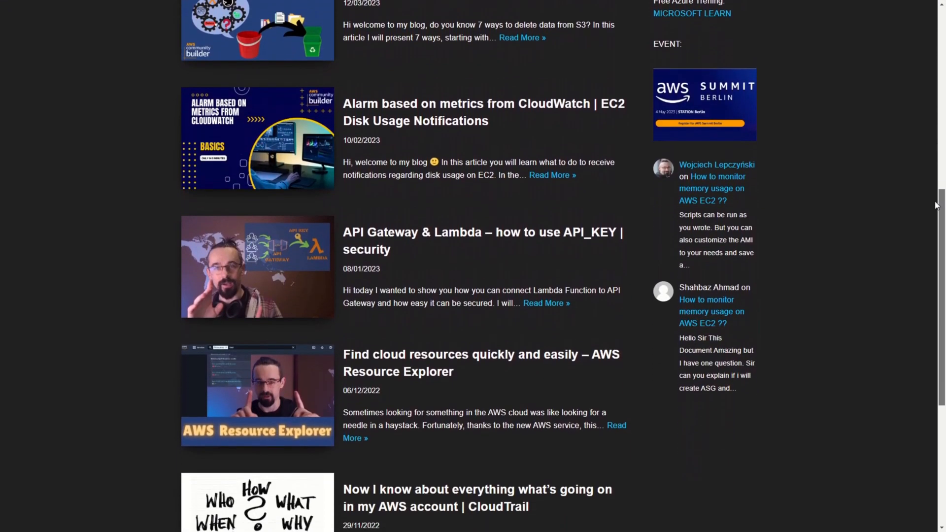